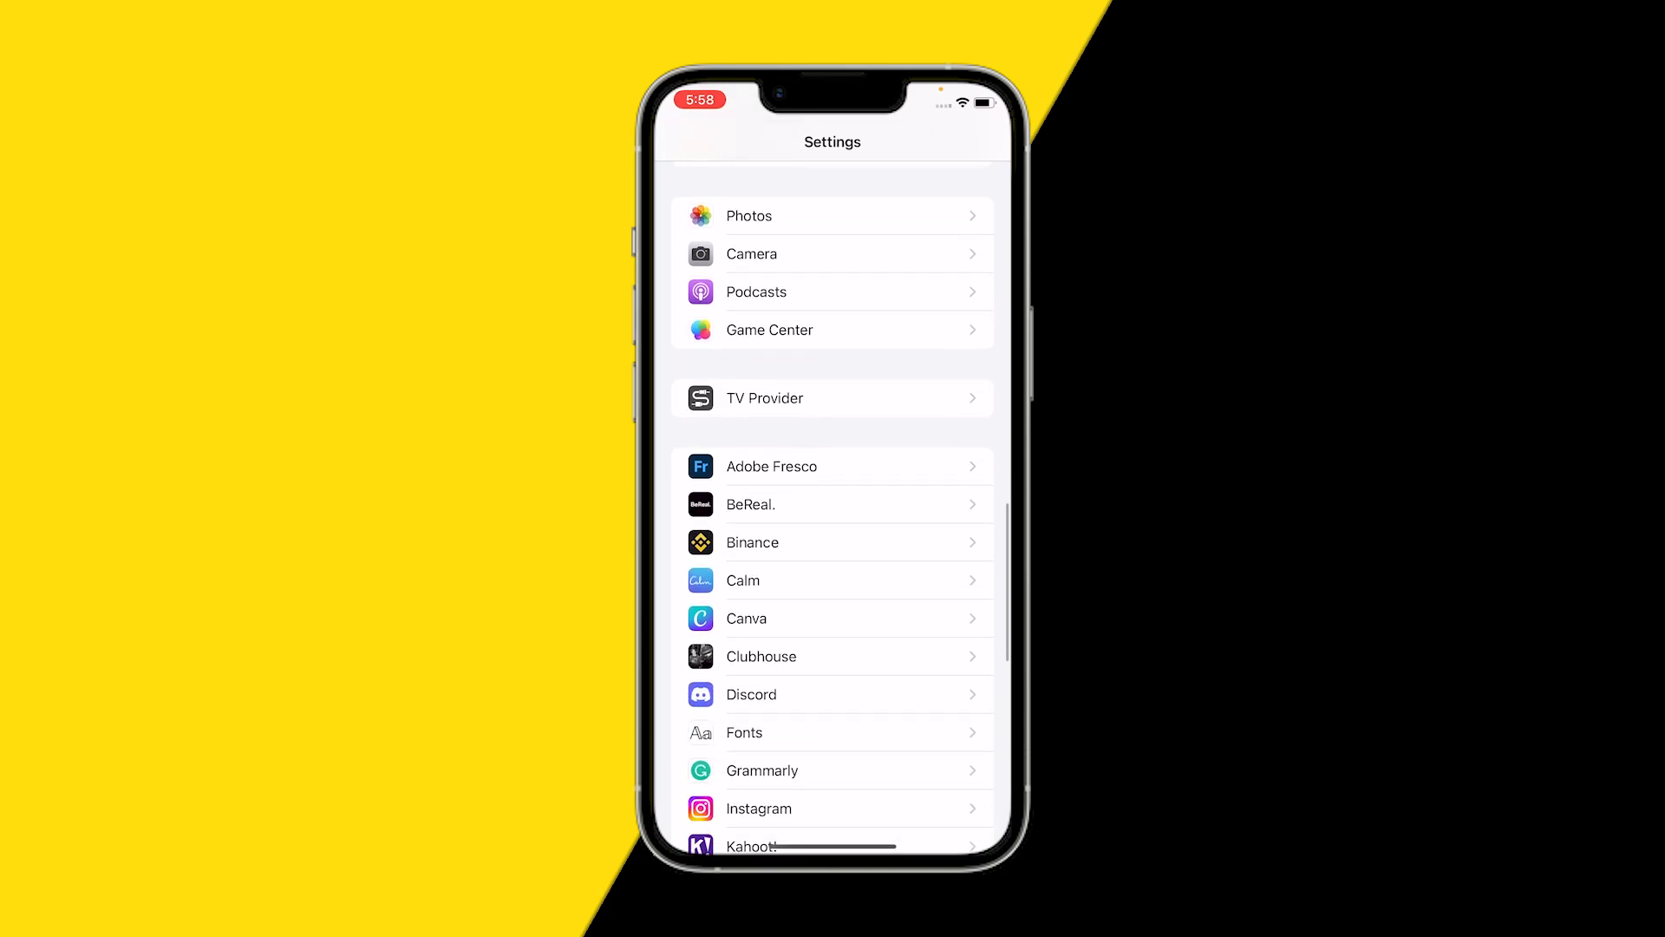
Toggle Calm's Background App Refresh off and back on, leaving it enabled, and return to Settings.
left_click(744, 579)
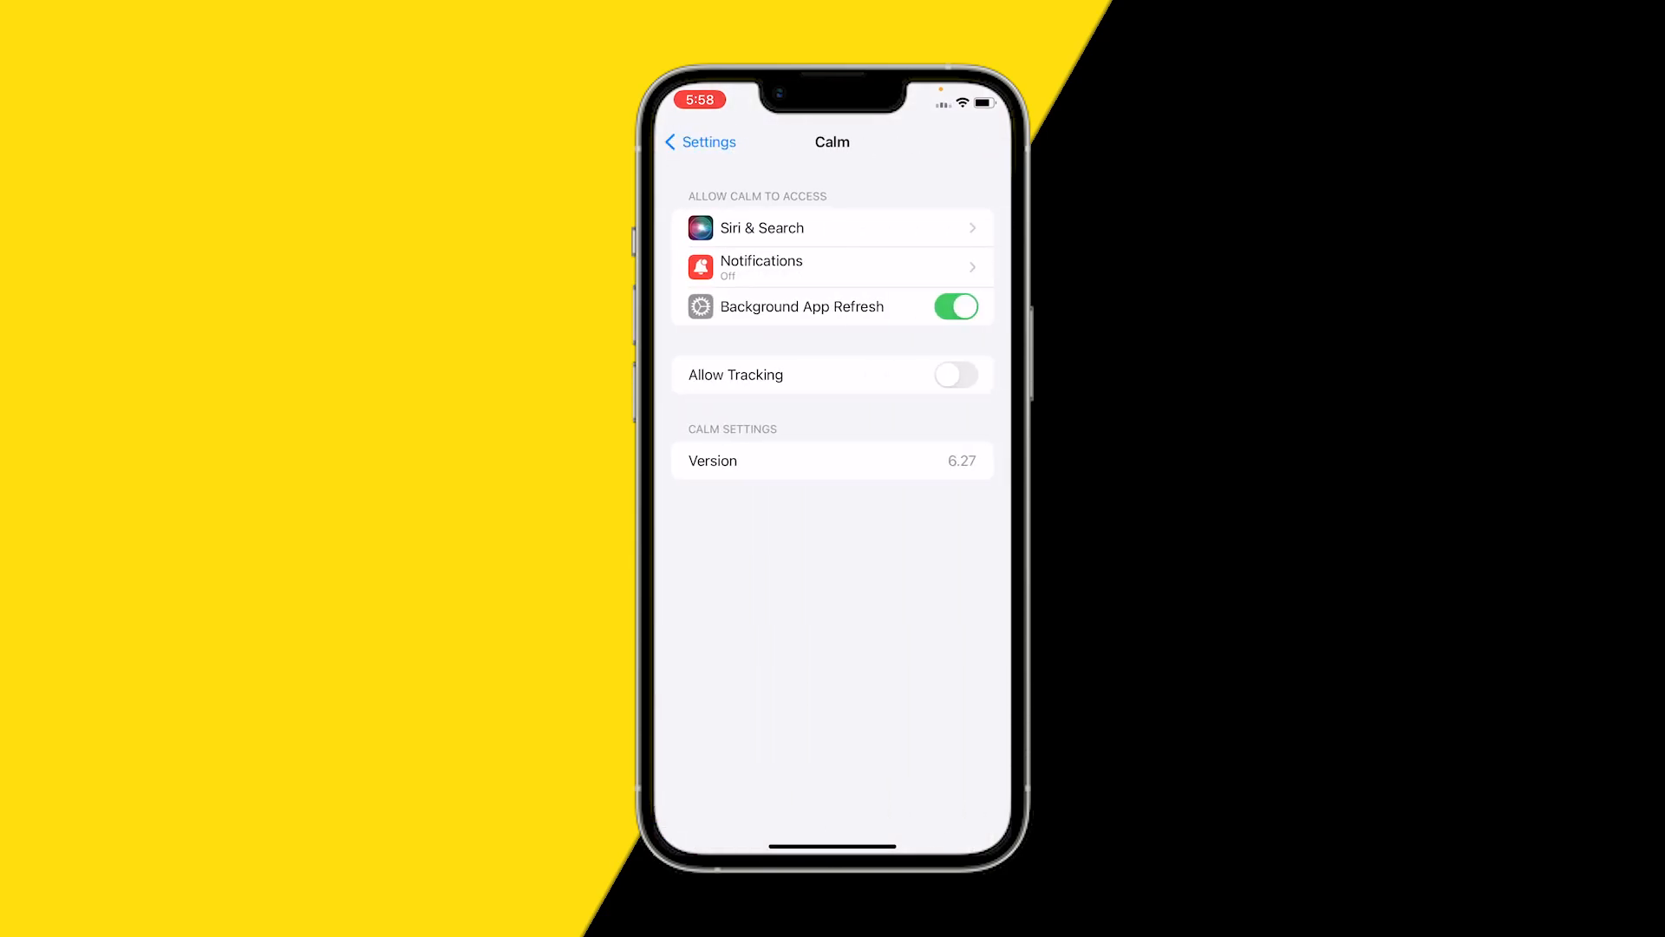
left_click(954, 305)
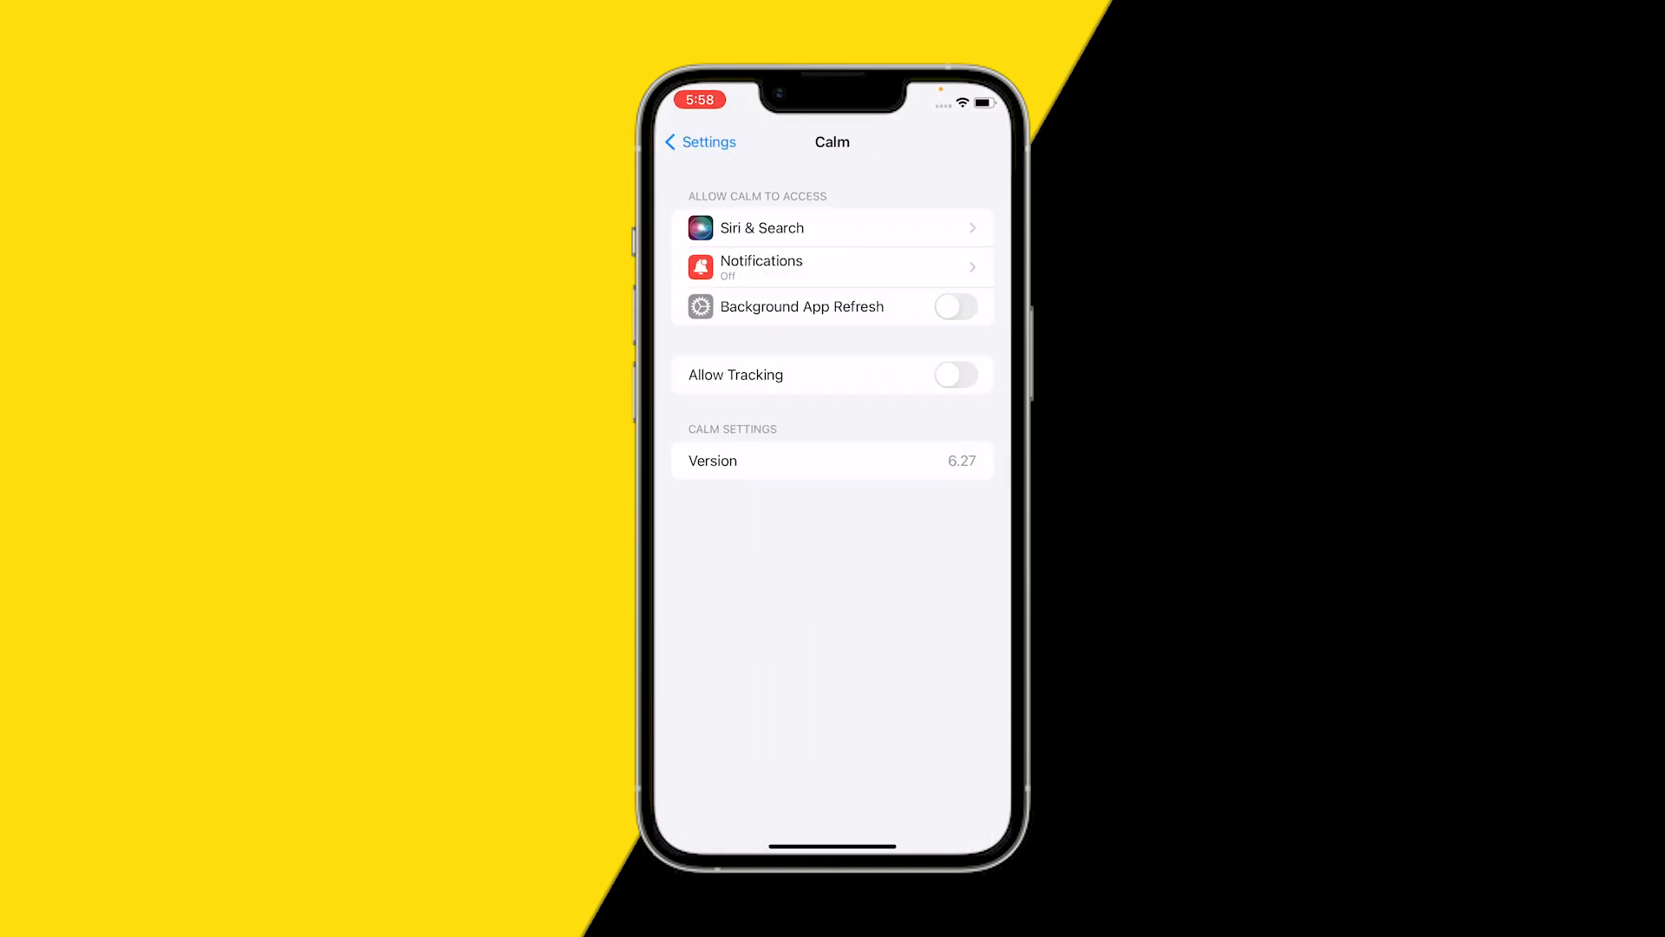
left_click(954, 306)
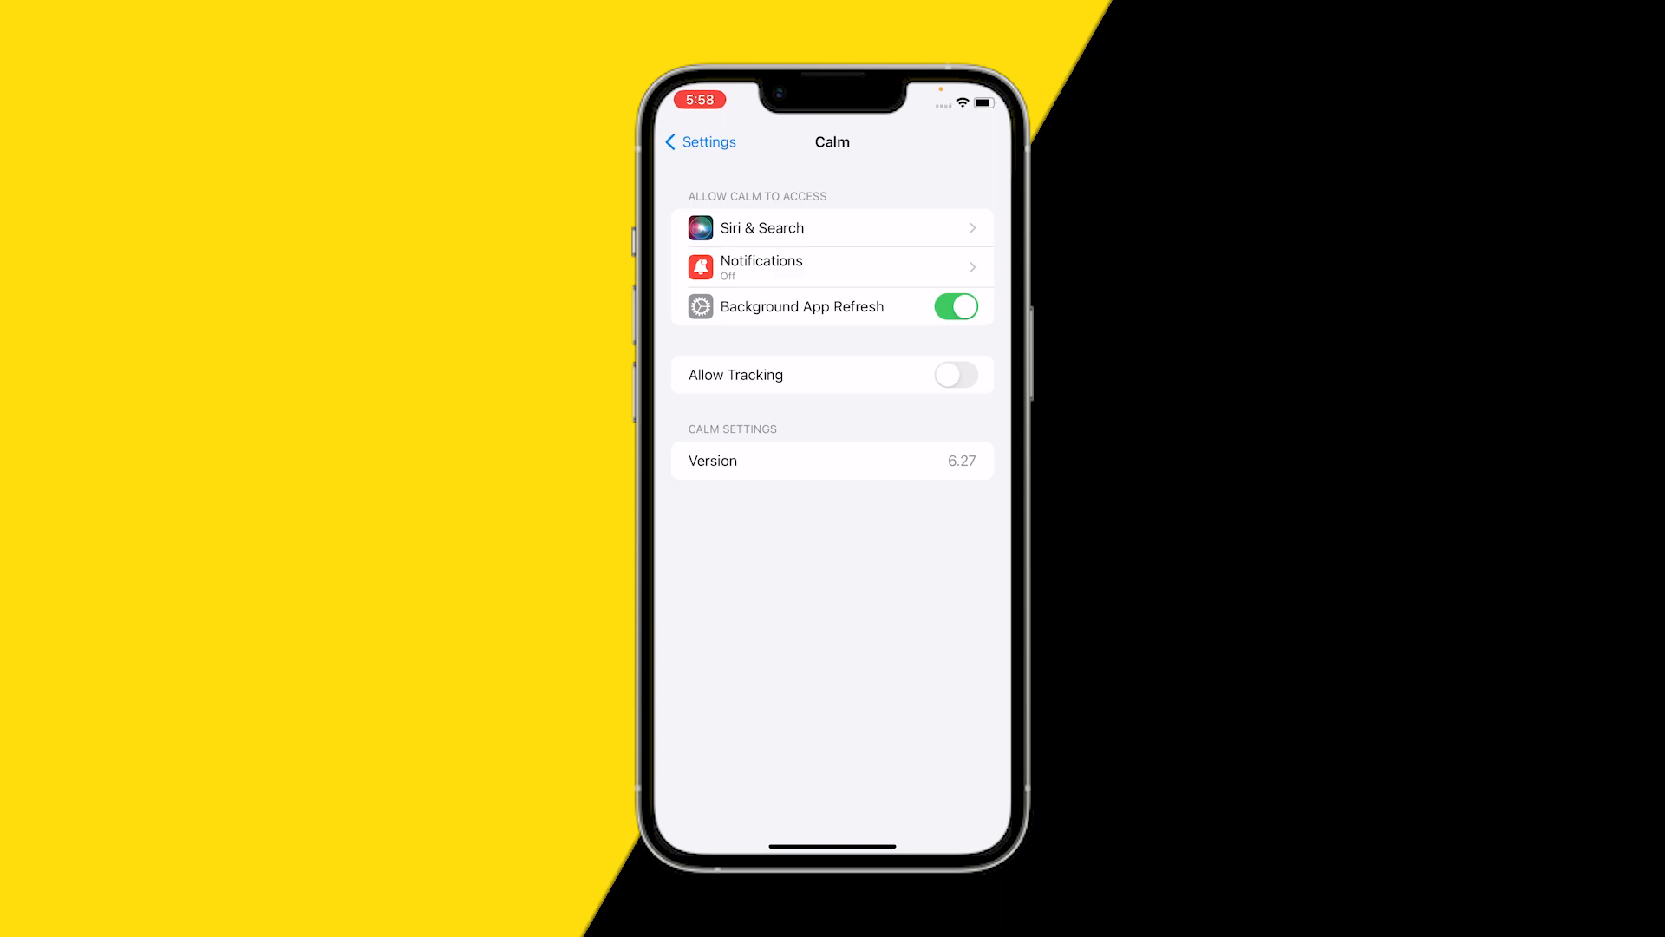
left_click(699, 141)
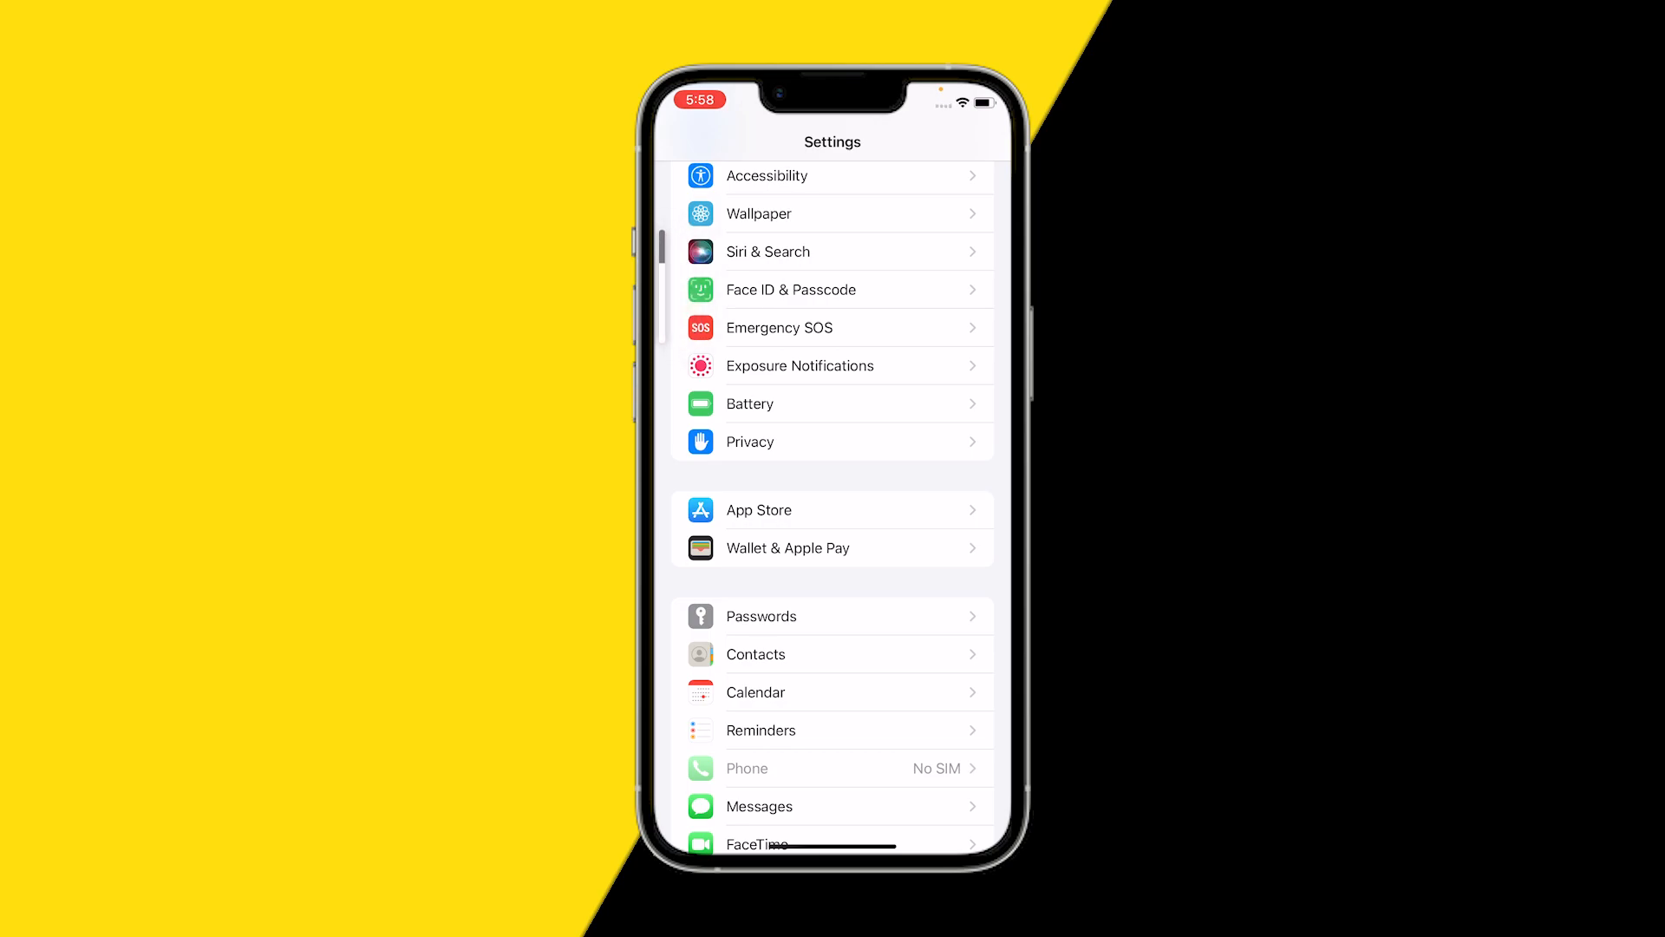
scroll("up", 3)
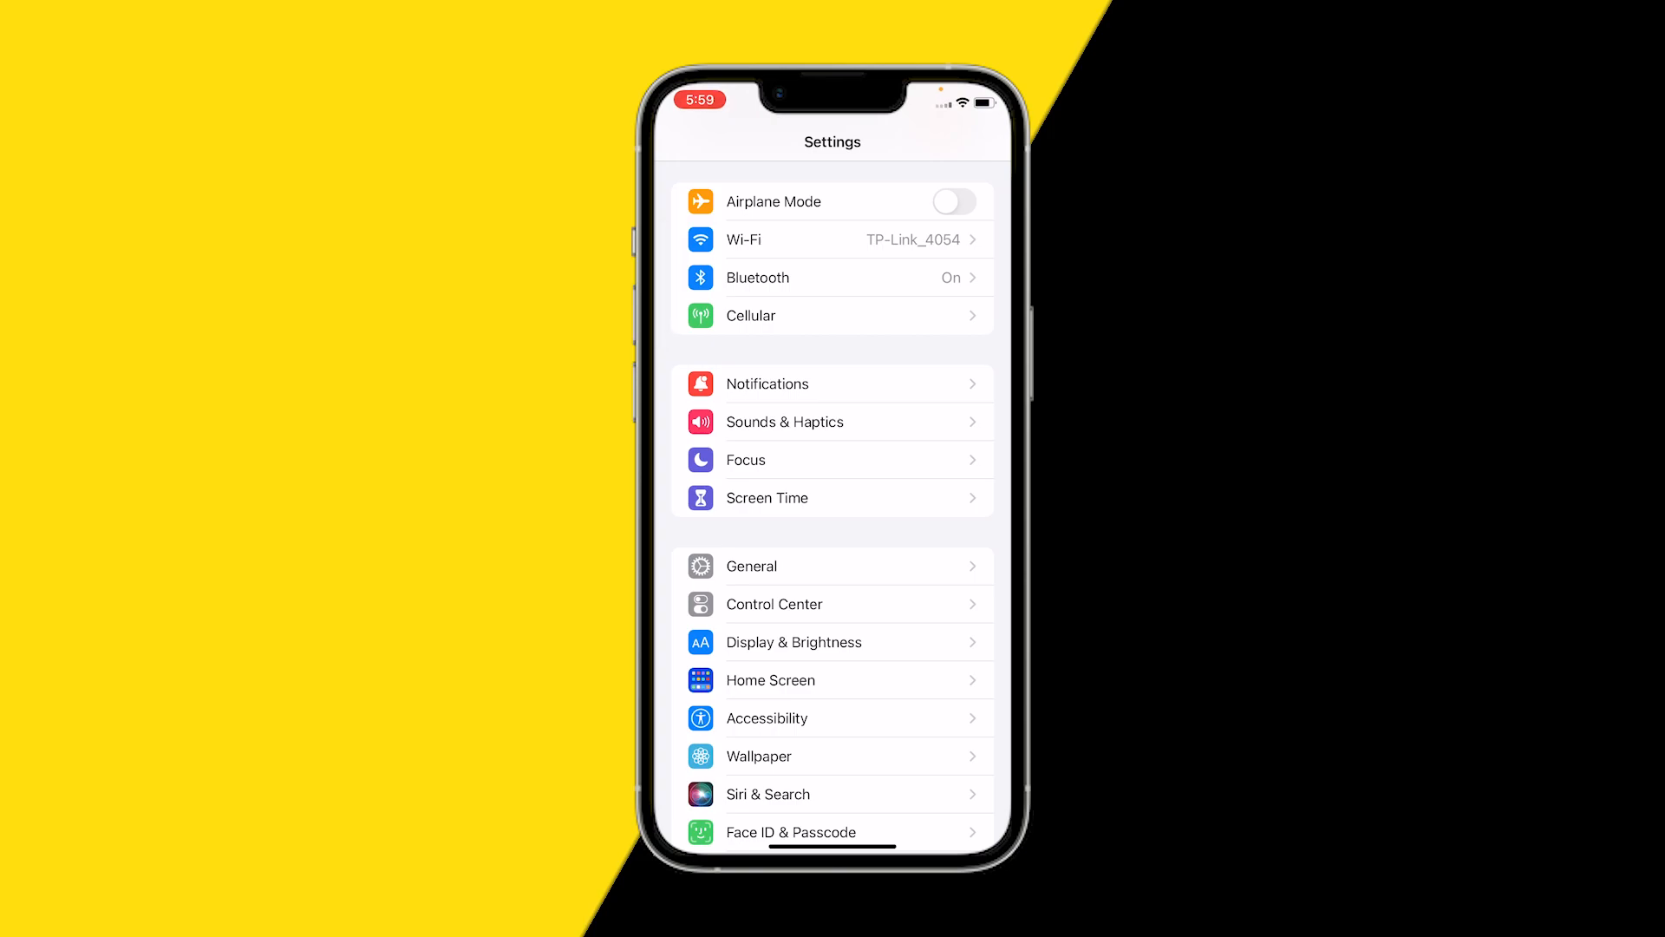
From General > iPhone Storage, show Calm's storage details (113.1 MB app, 63.2 MB data).
left_click(750, 565)
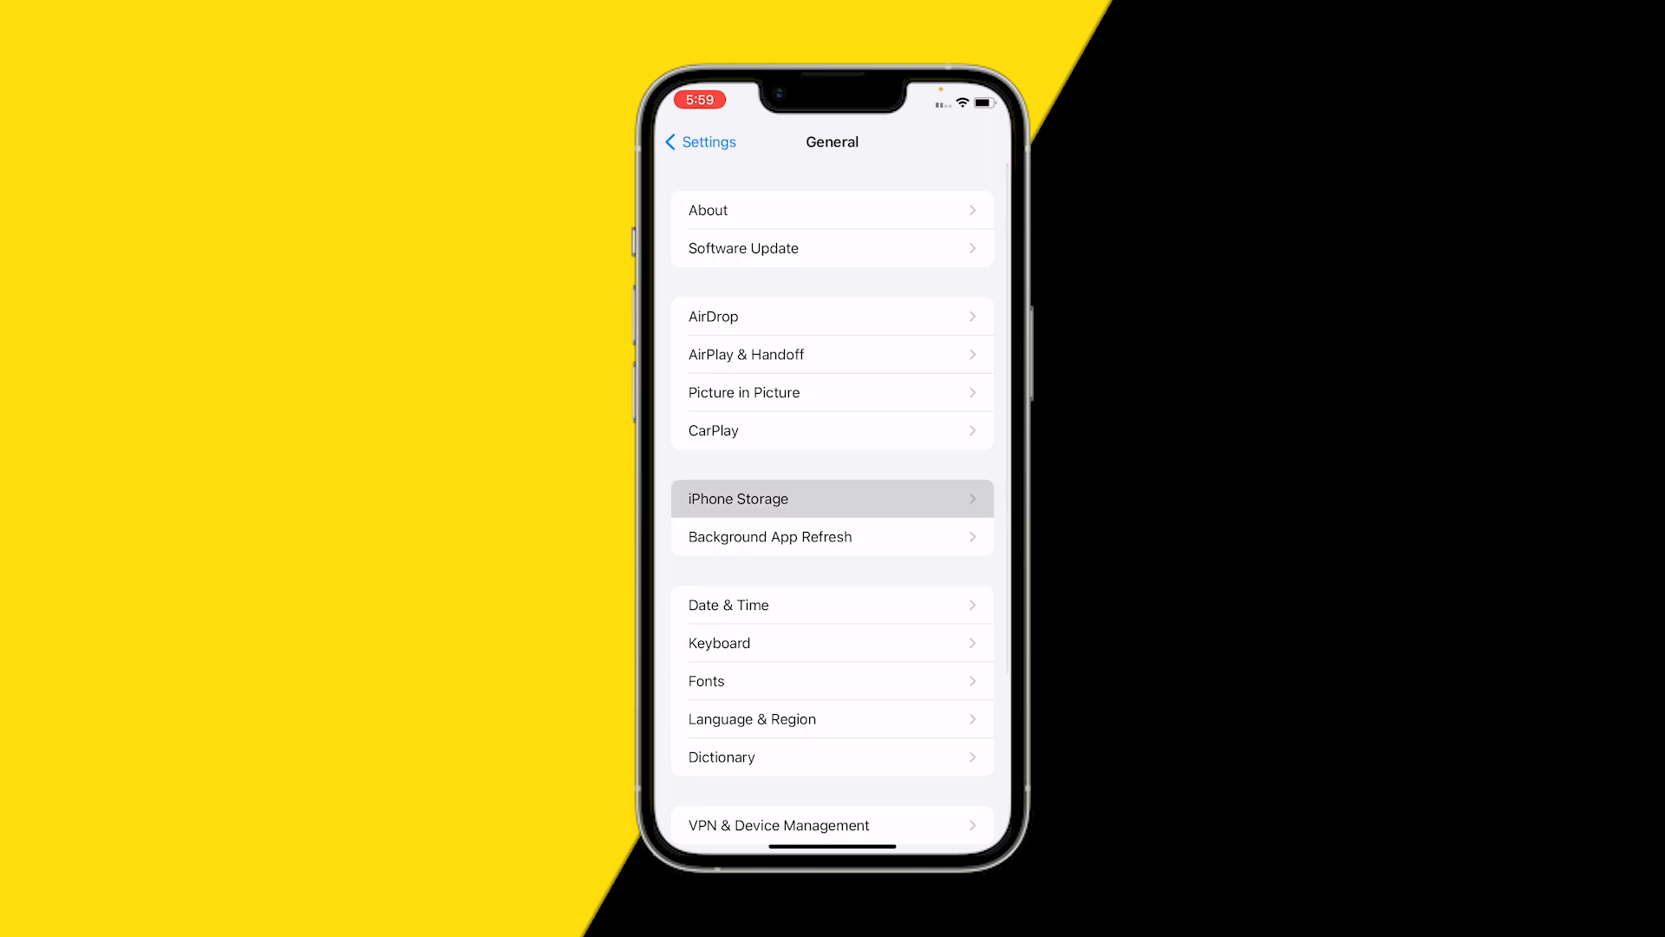
left_click(833, 497)
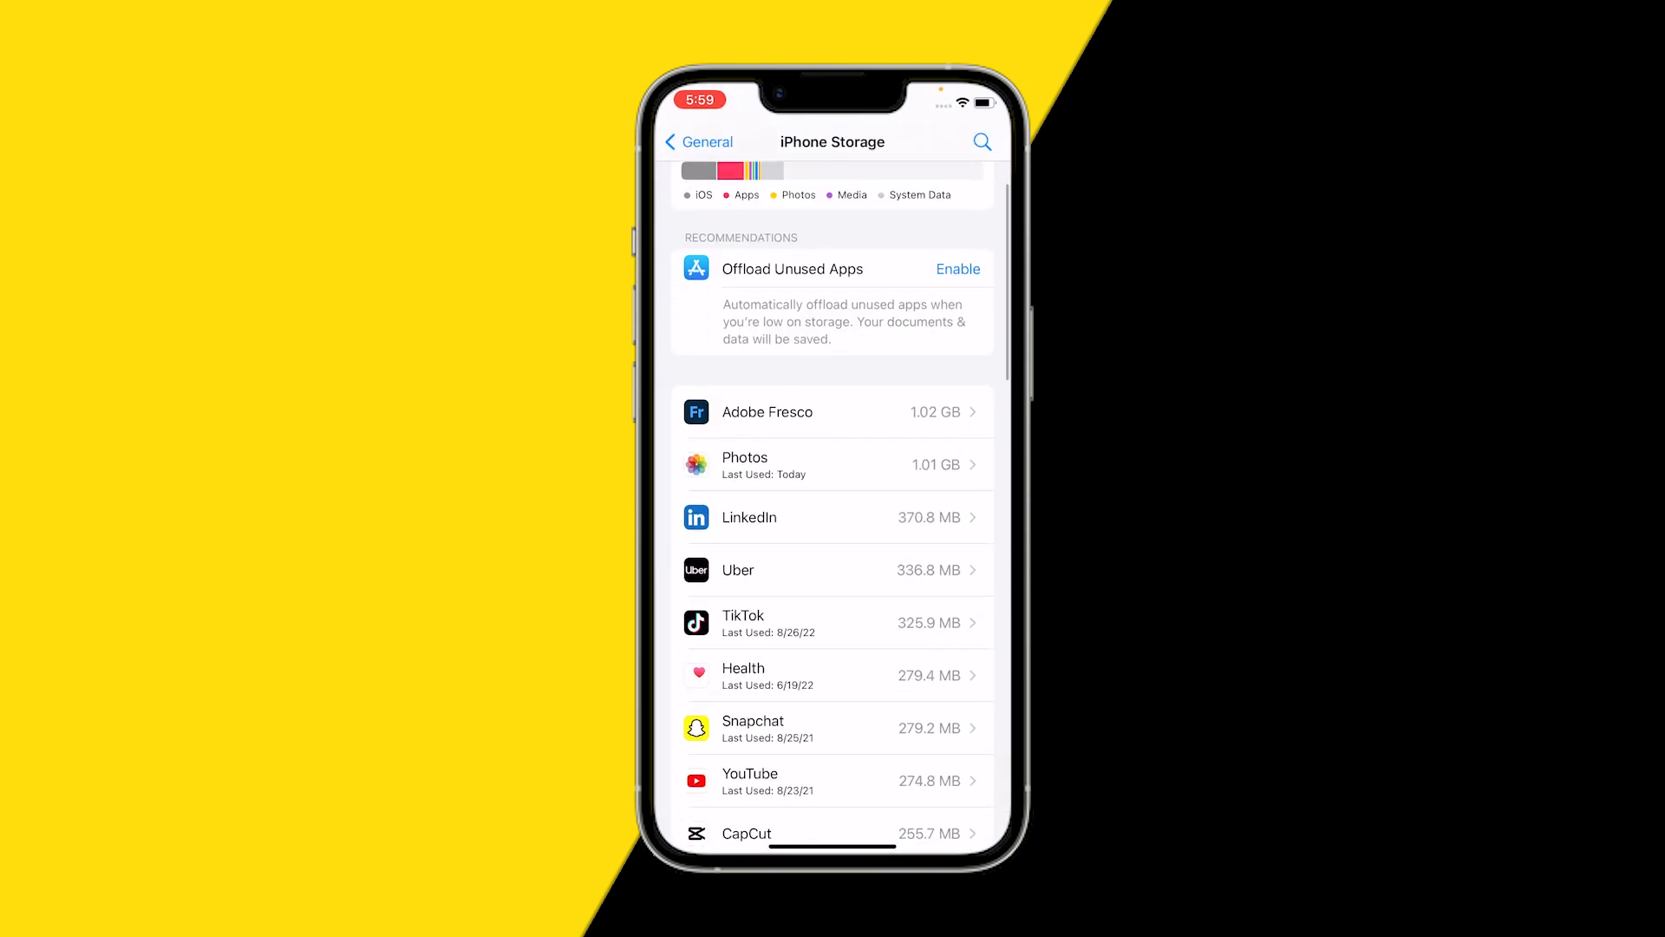
scroll("down", 3)
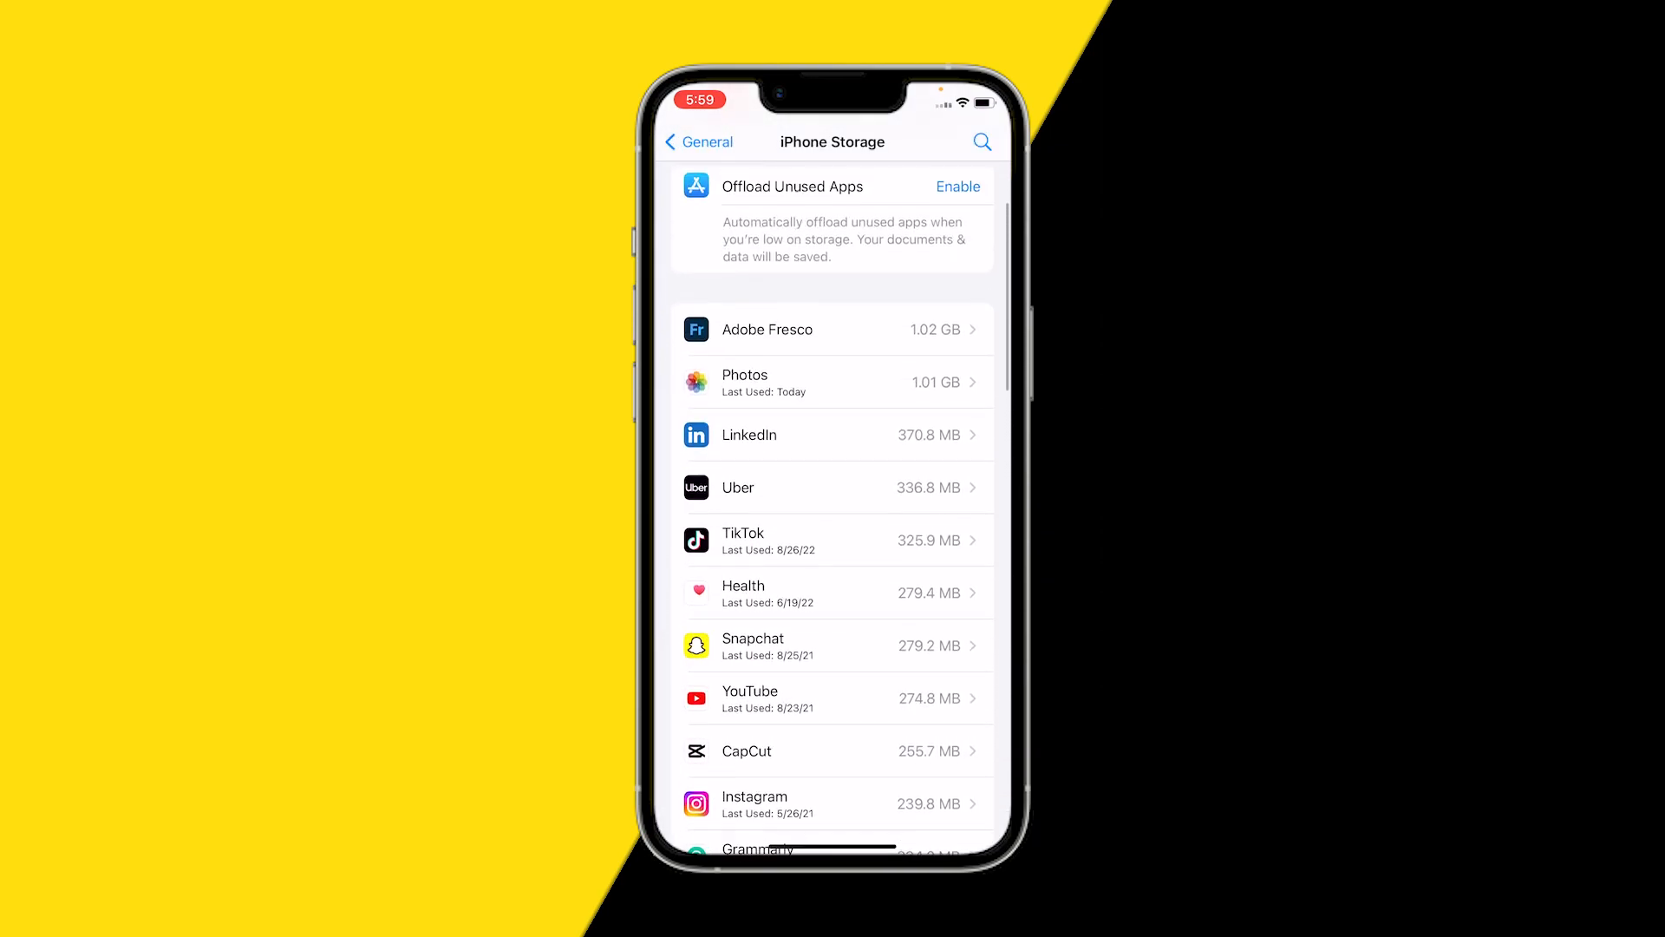
scroll("down", 3)
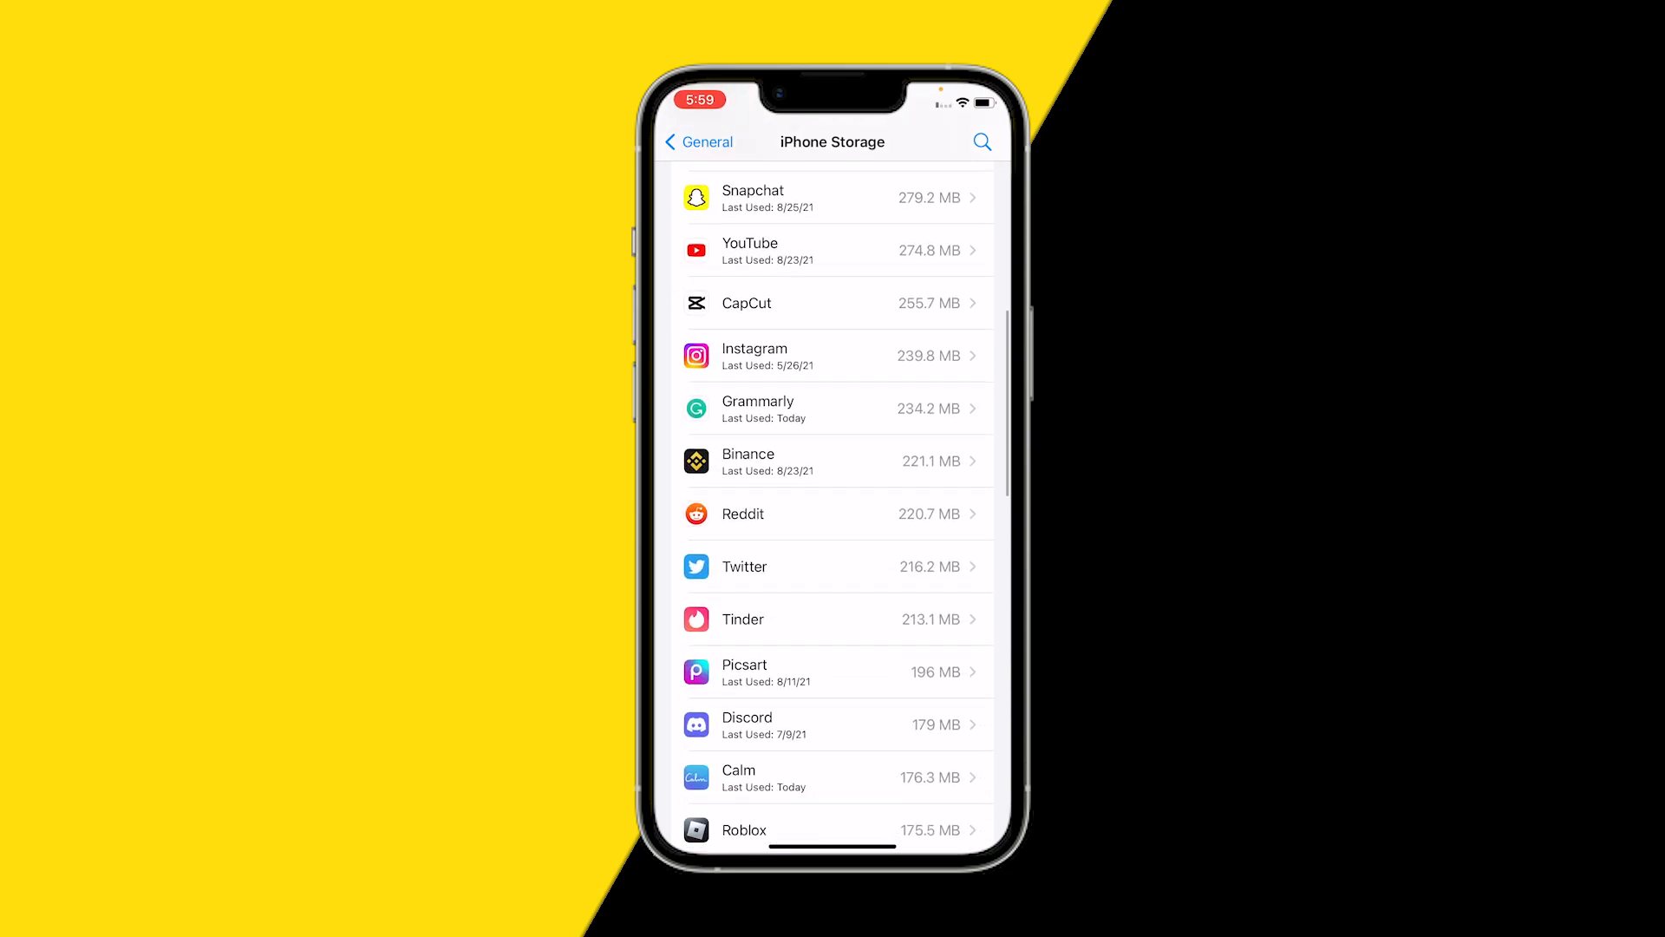
left_click(831, 777)
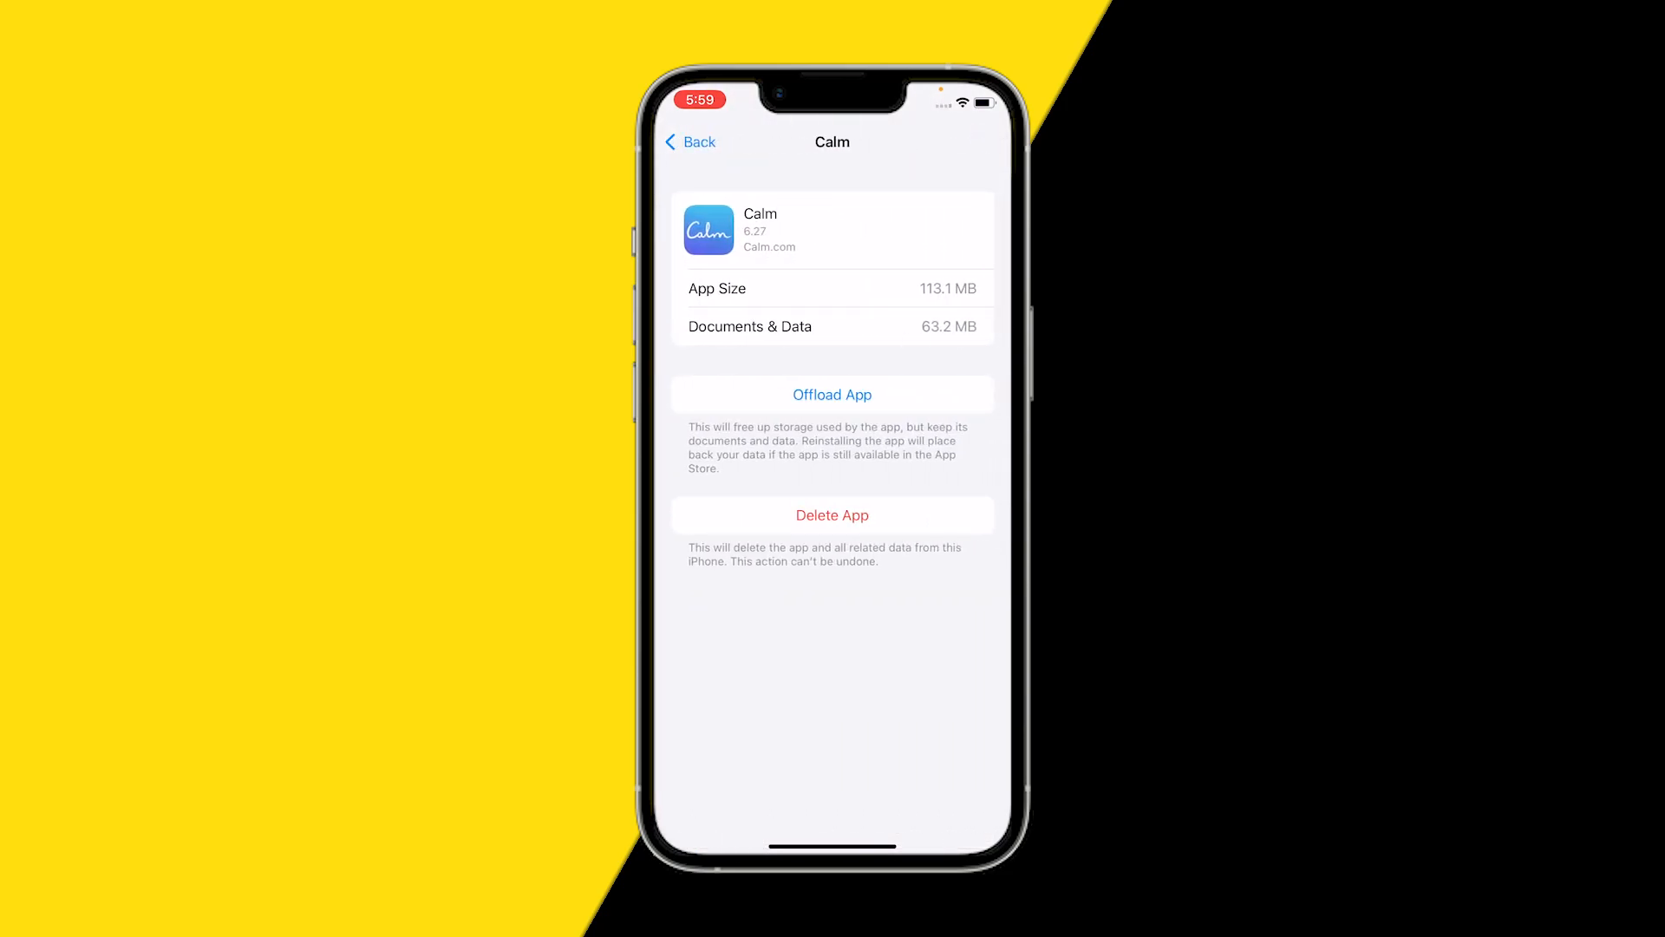
Offload Calm, confirming the sheet, then reinstall it with its documents and data kept.
left_click(831, 394)
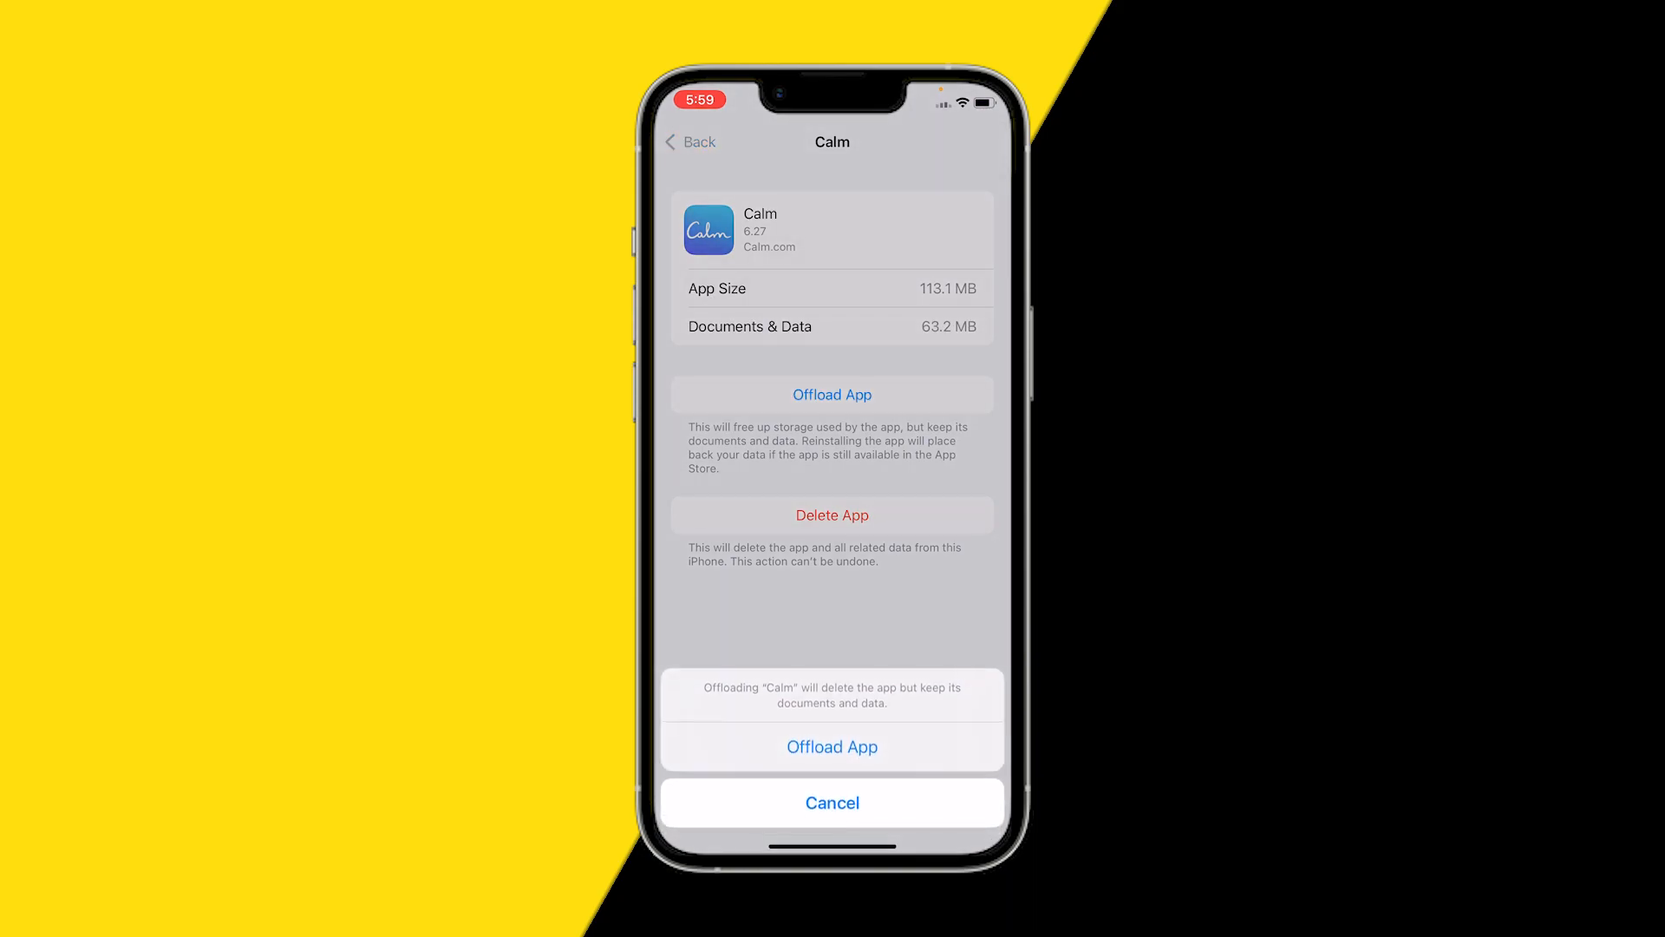
left_click(831, 746)
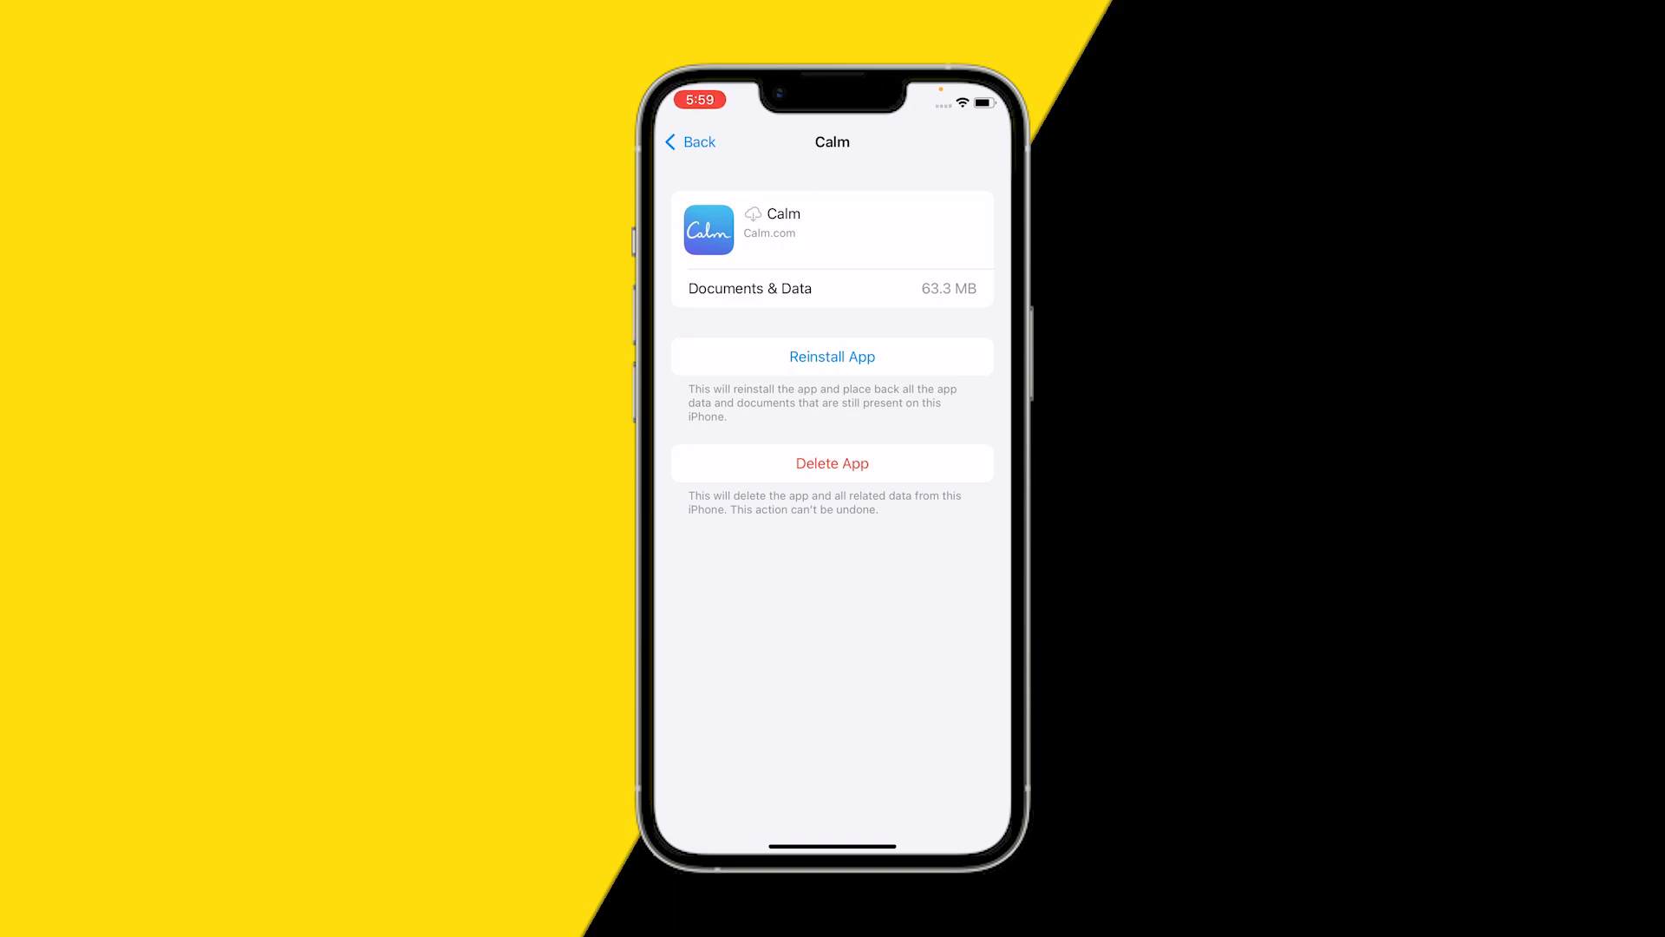
left_click(831, 356)
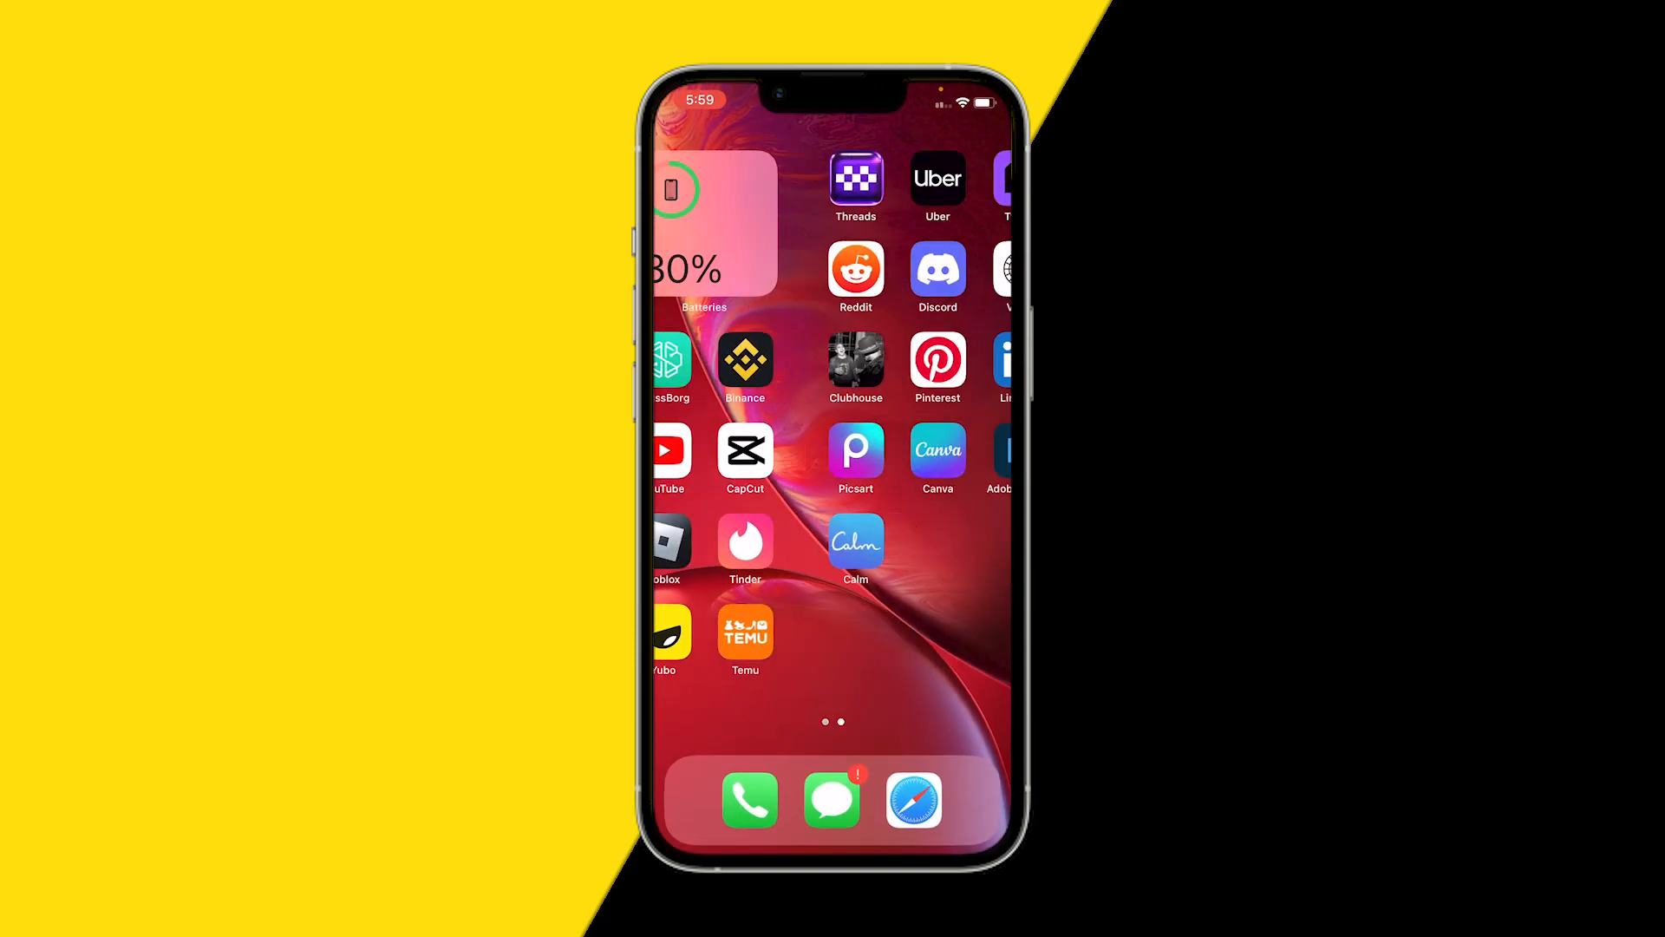
Launch the reinstalled Calm app from the Home Screen to its breathing prompt.
left_click(855, 541)
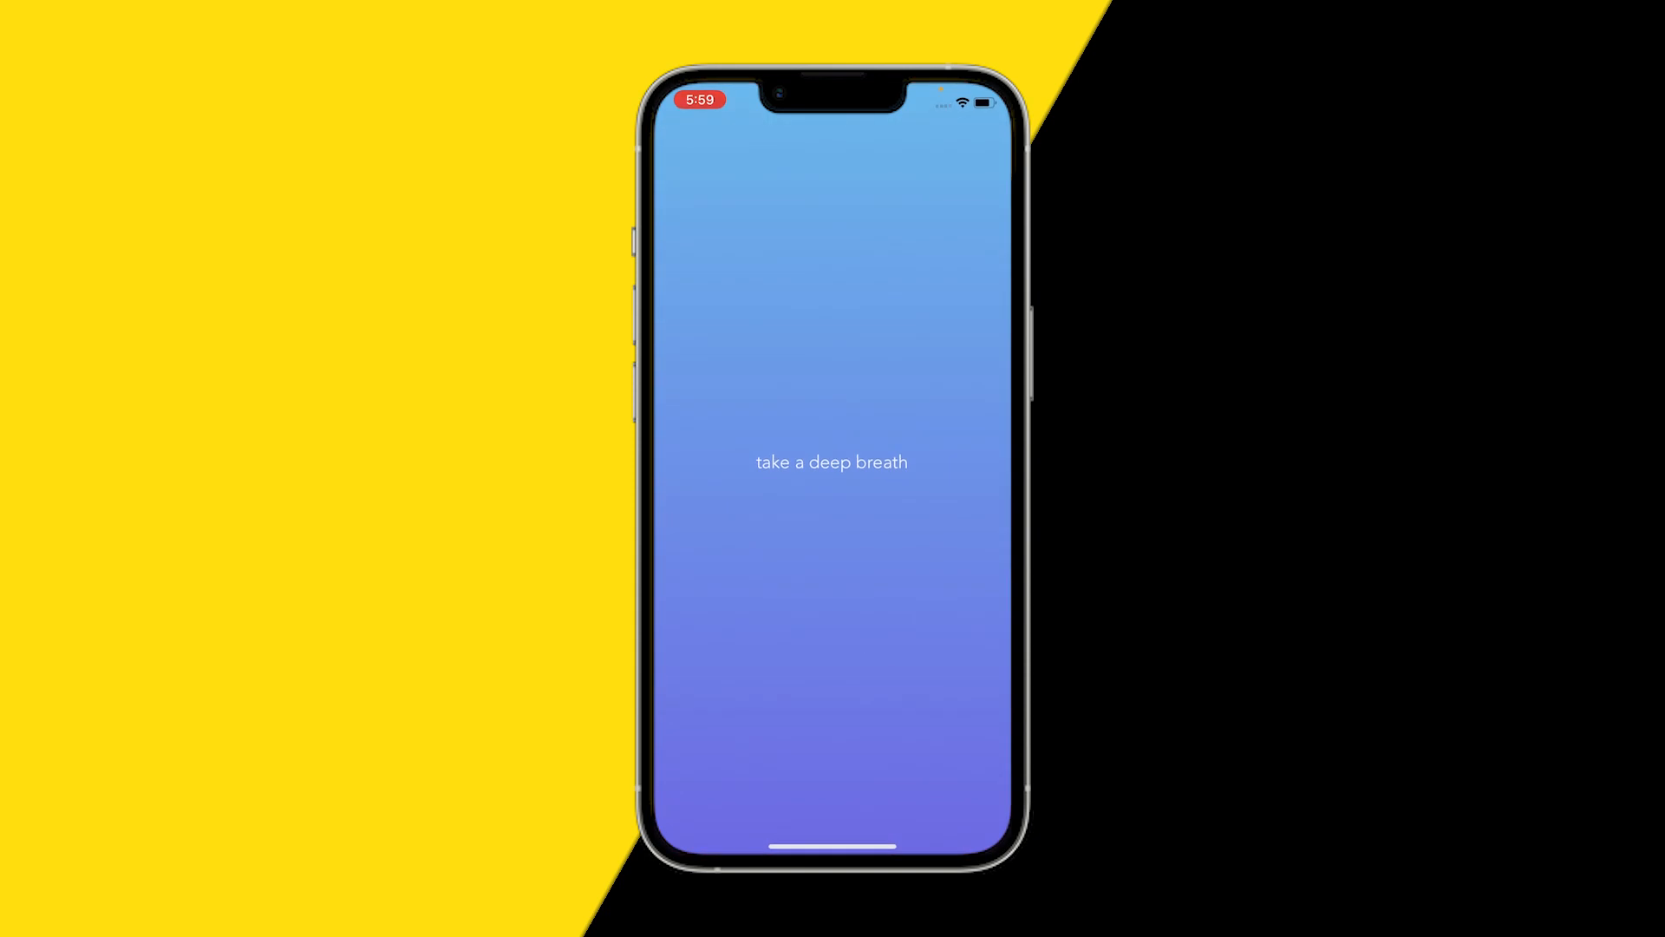